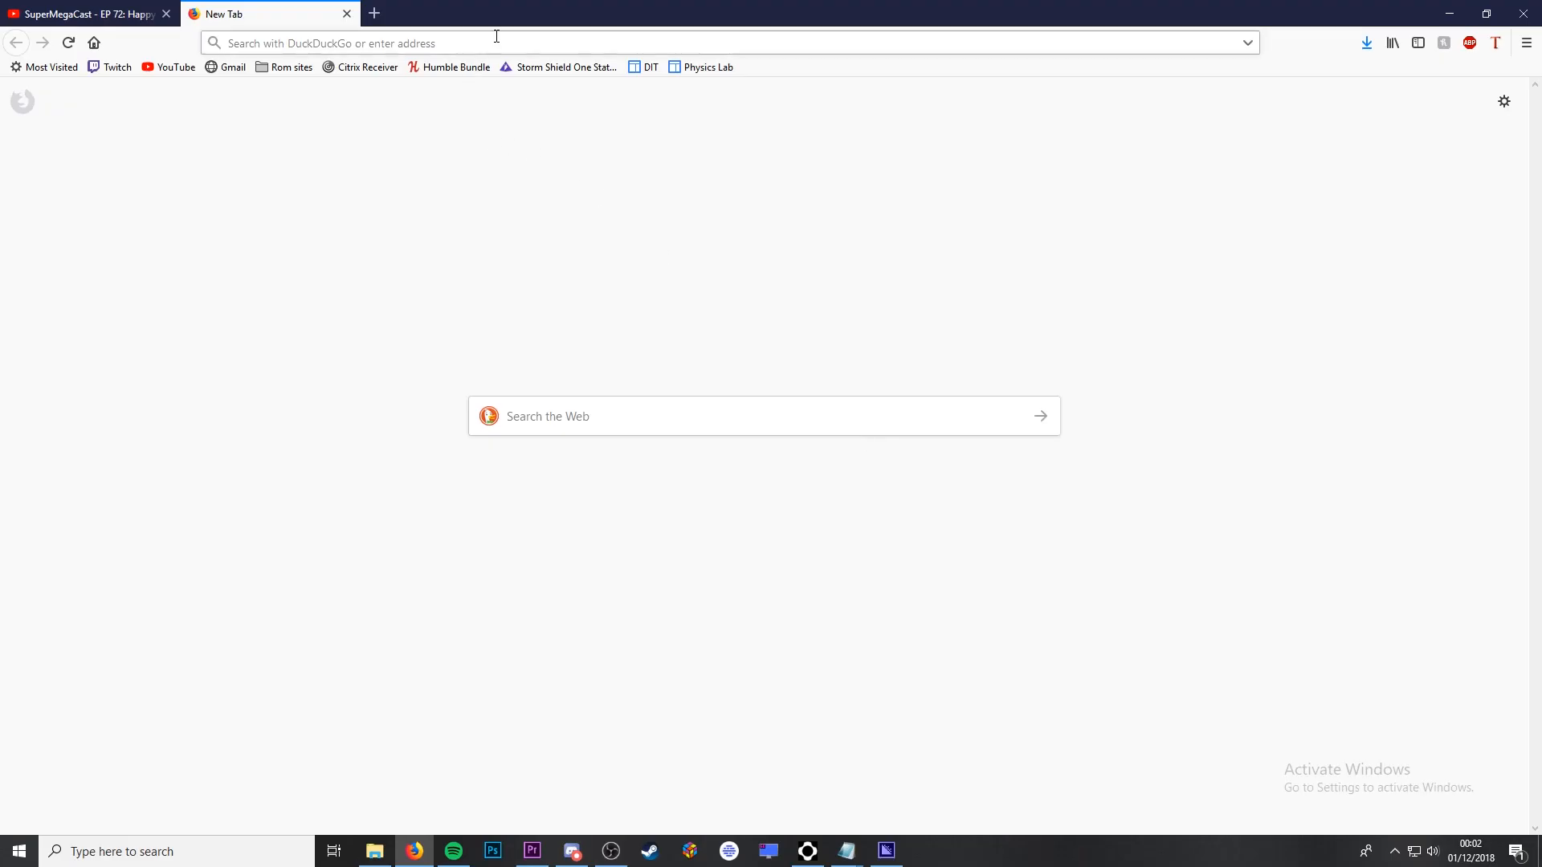
Search 'filezilla' and download the free Windows 64-bit FileZilla Client from filezilla-project.org.
type("filezilla")
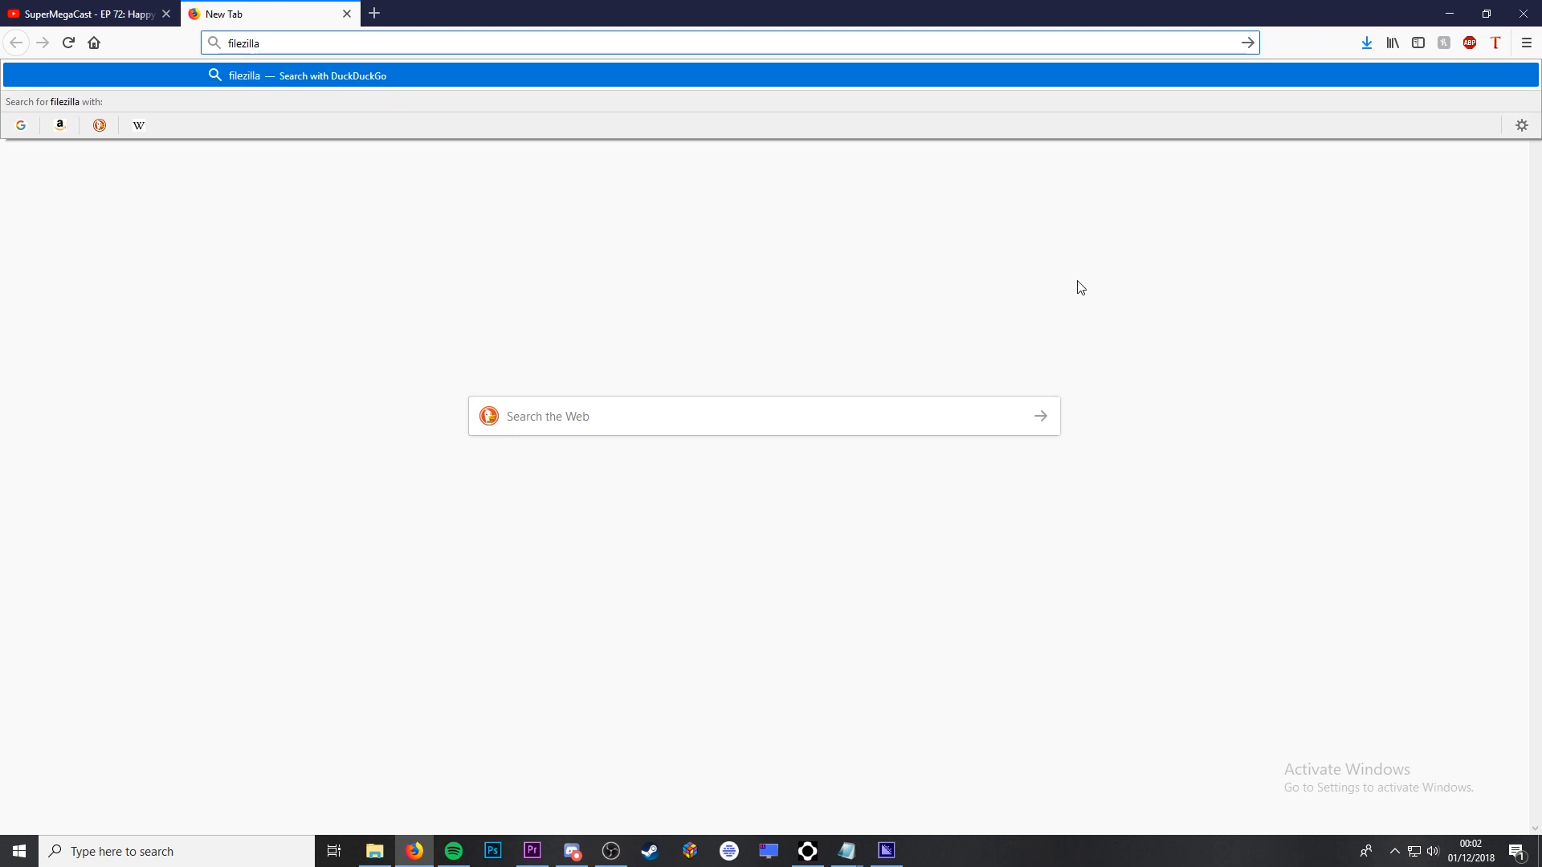
key("Return")
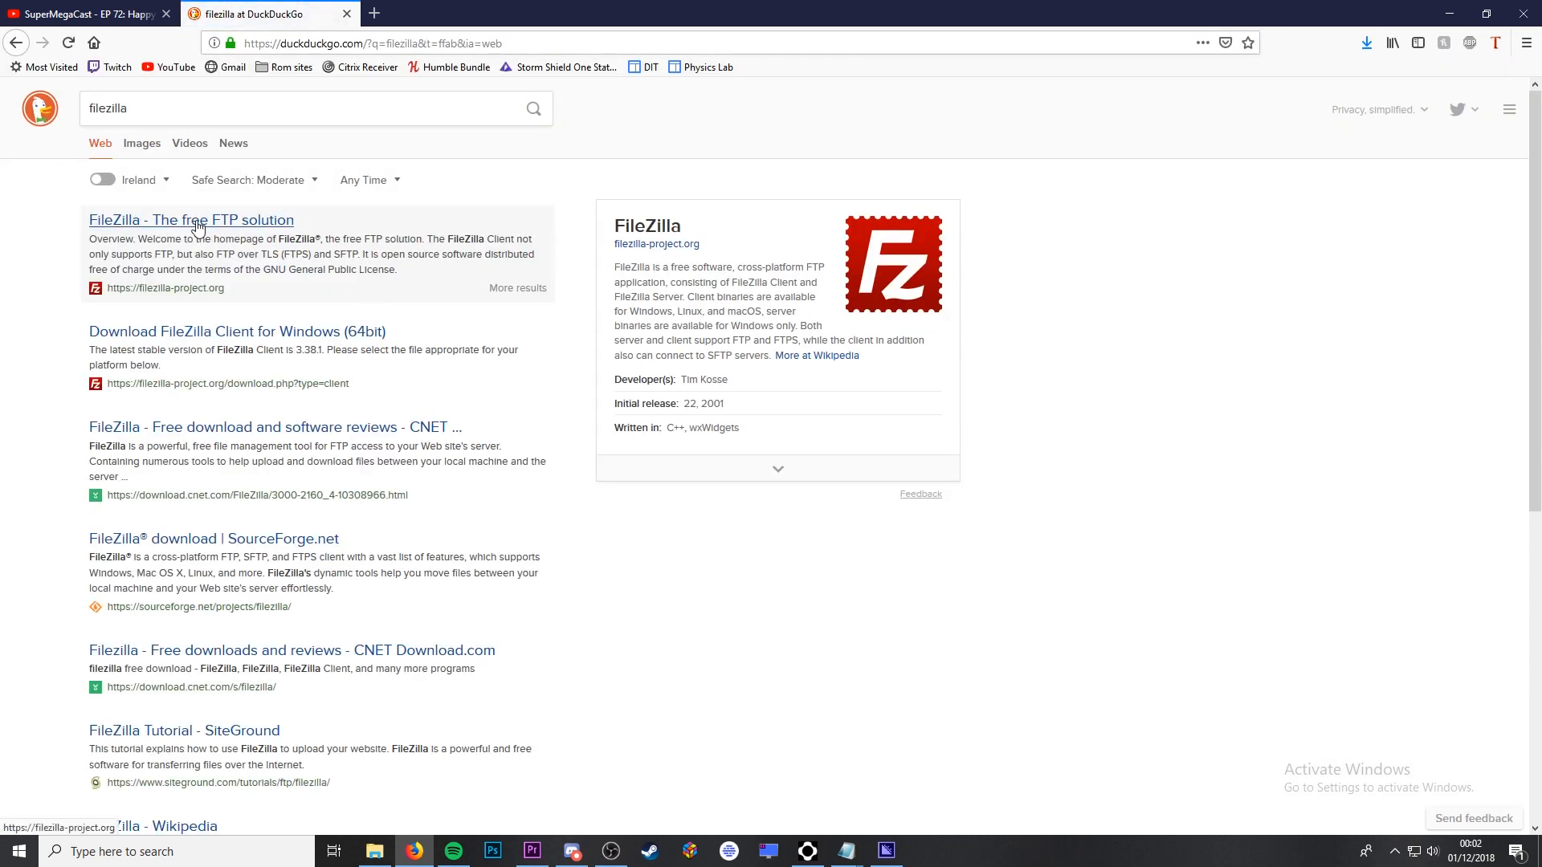
left_click(192, 219)
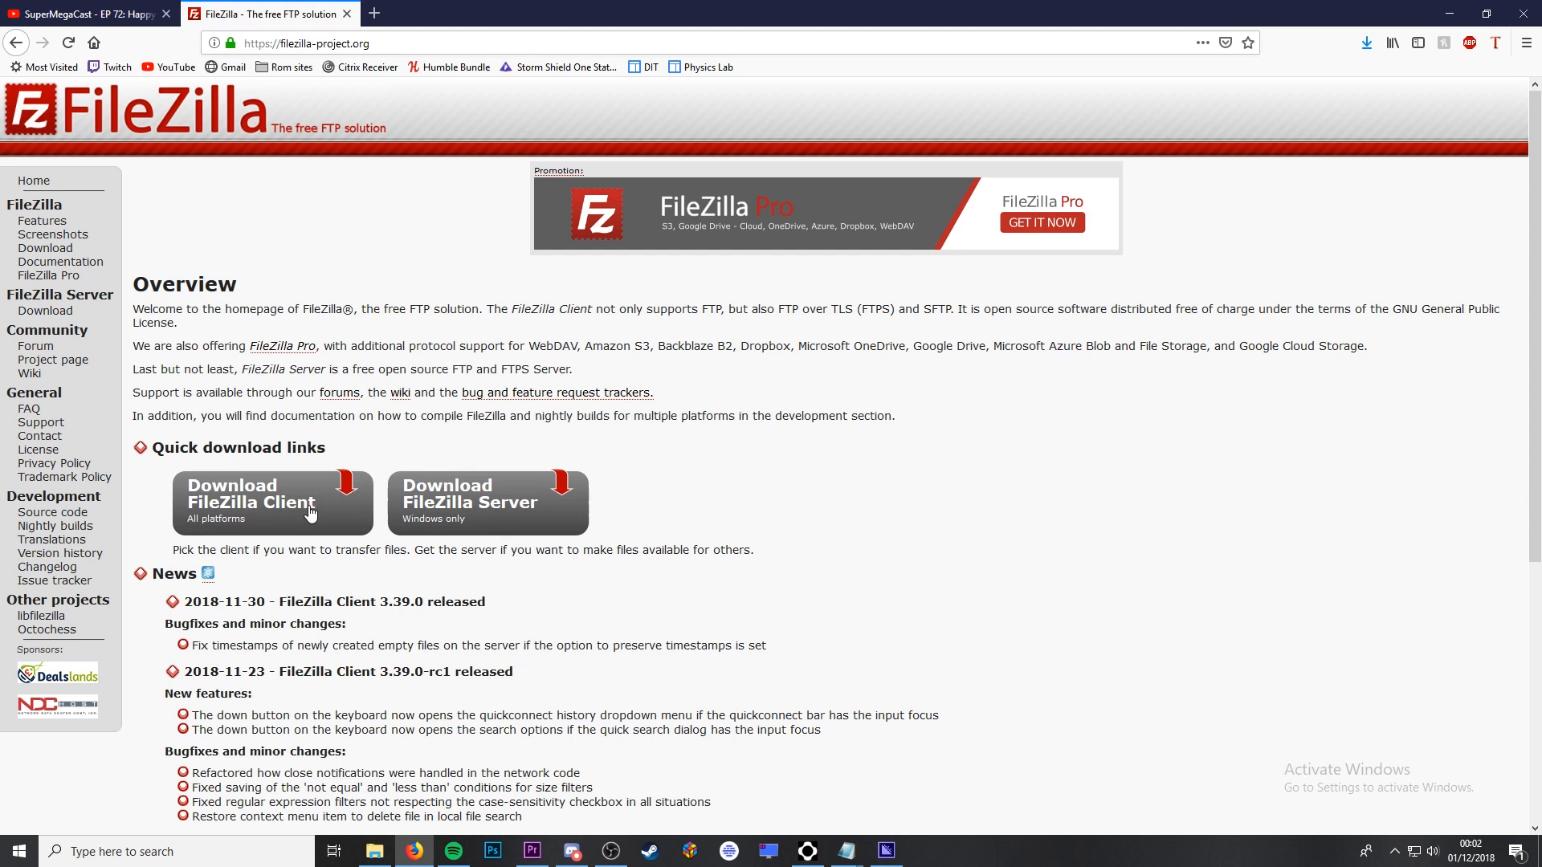
left_click(272, 501)
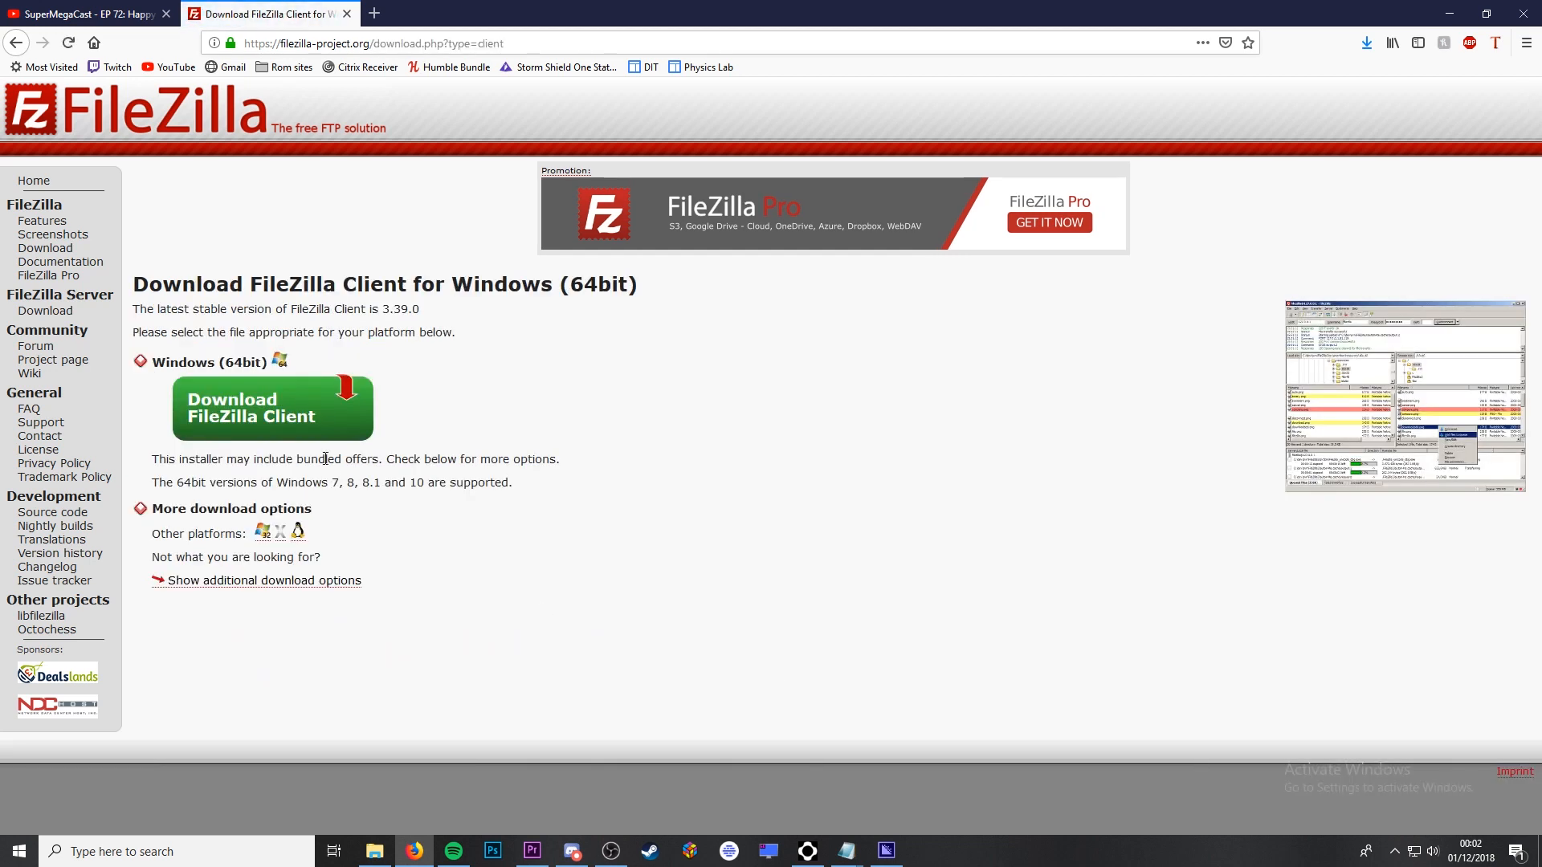
left_click(272, 408)
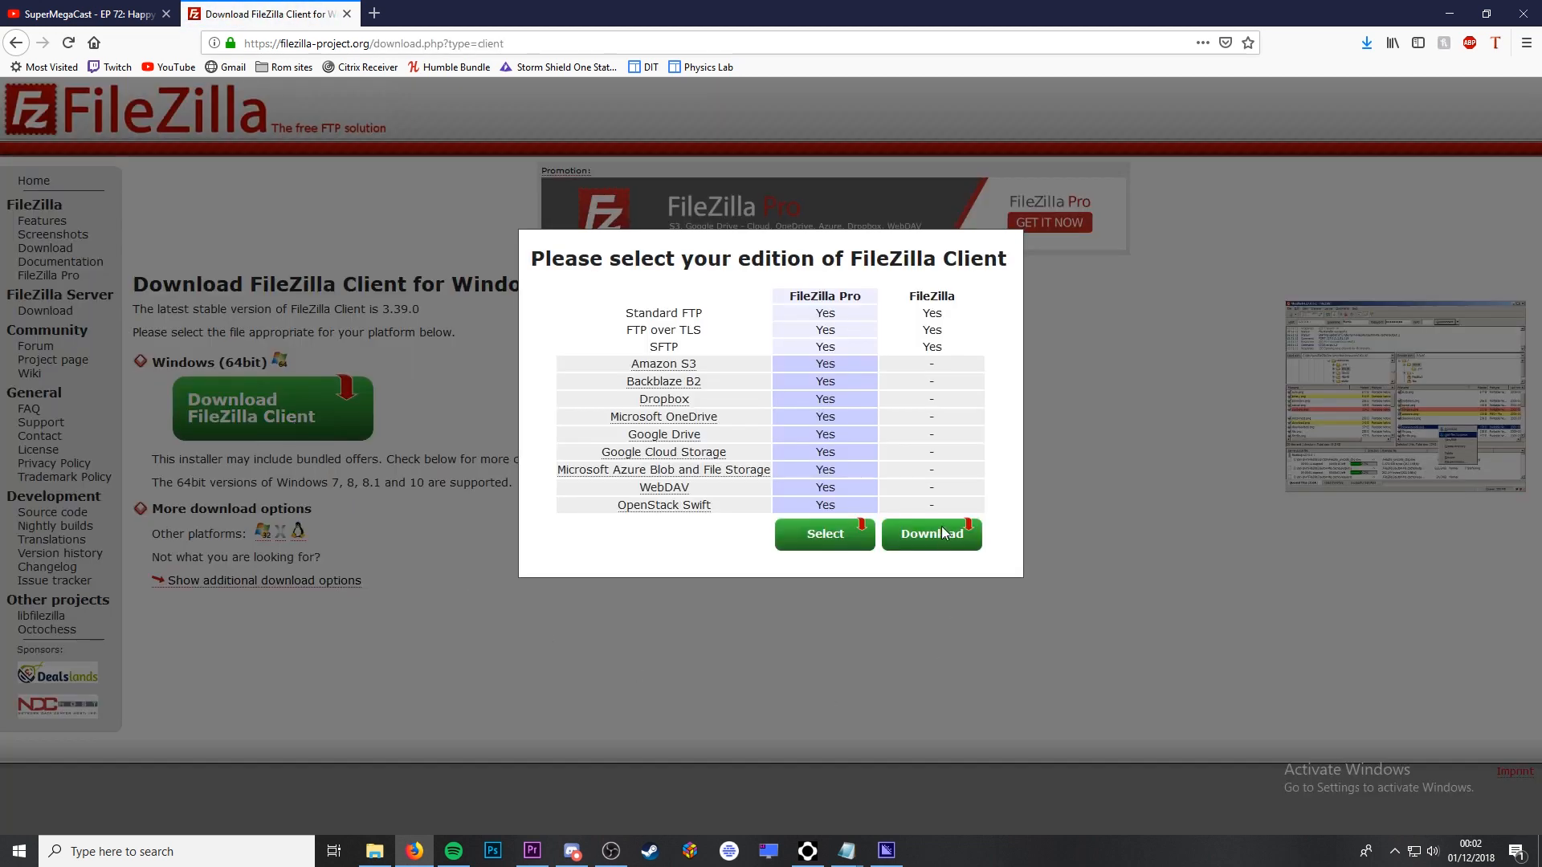
left_click(929, 534)
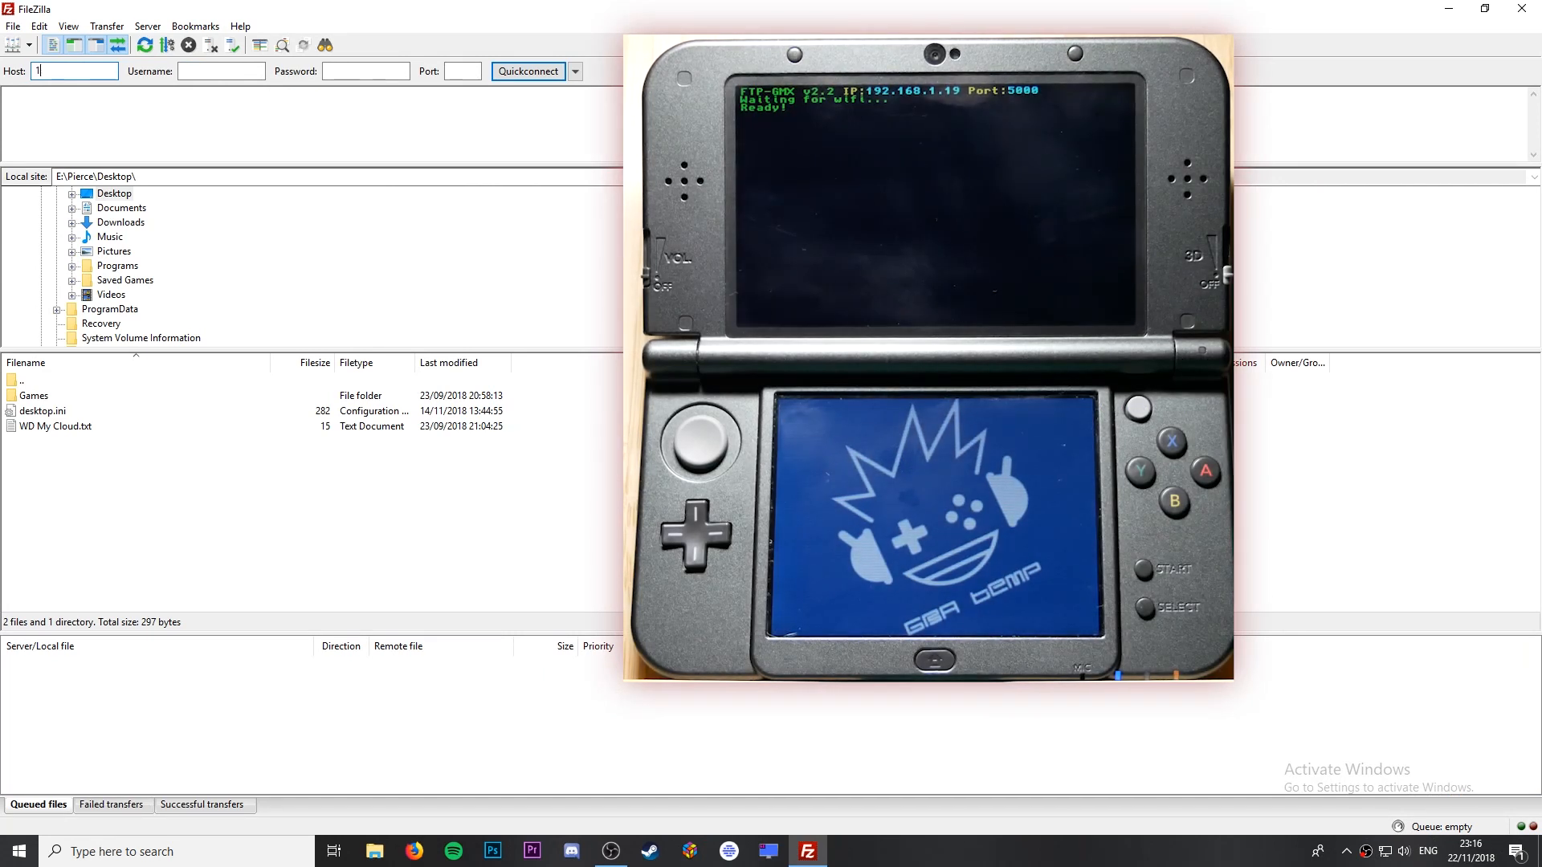
Enter the 3DS FTP host 192.168.1.14, port 5000, and quickconnect.
type("192.16")
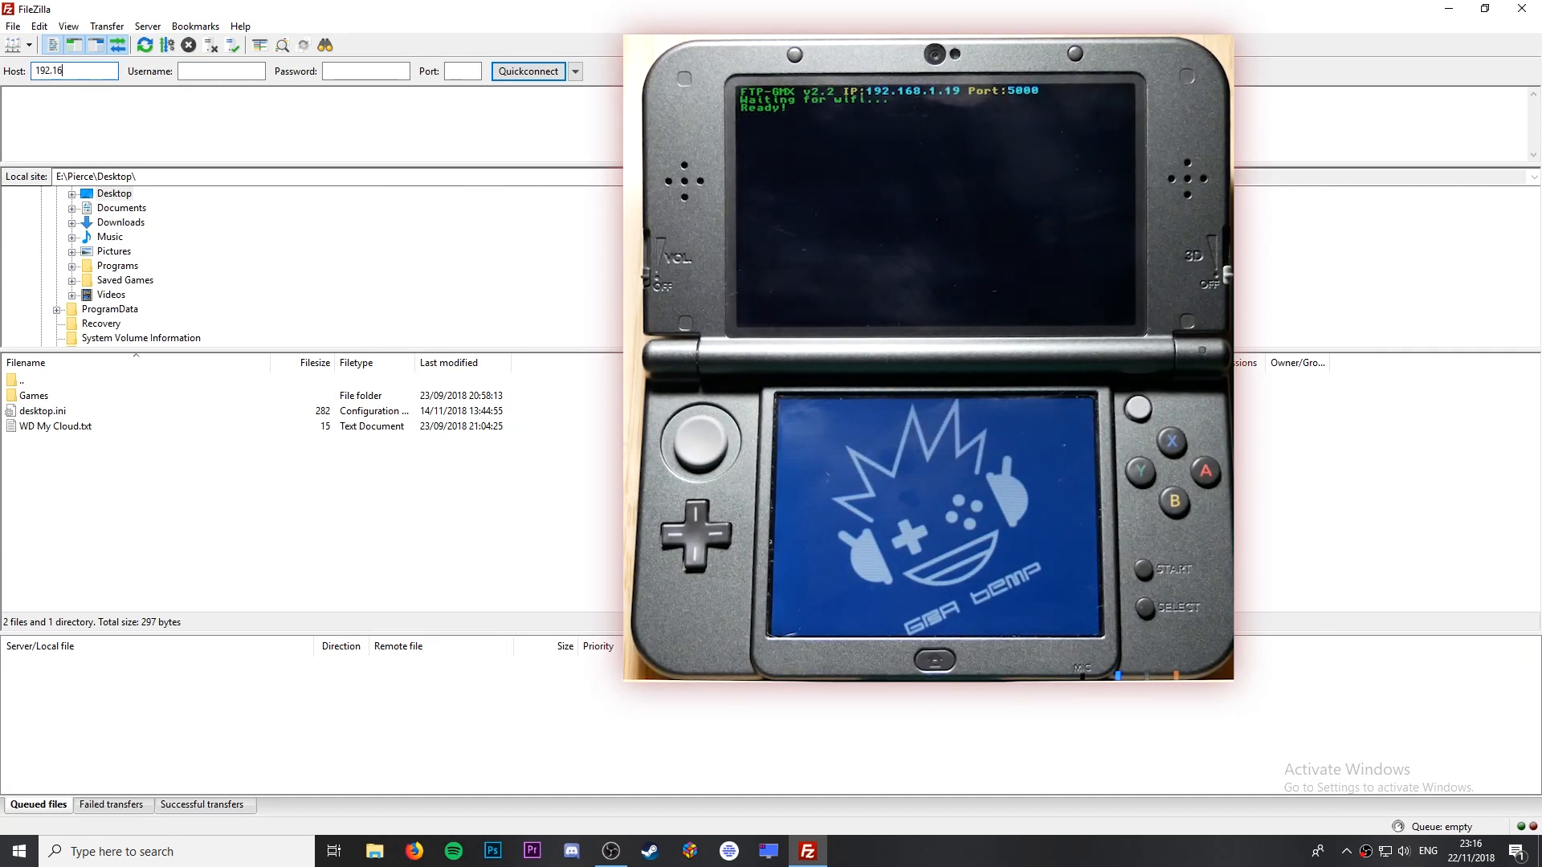
type("8.1.14")
left_click(463, 70)
type("5000")
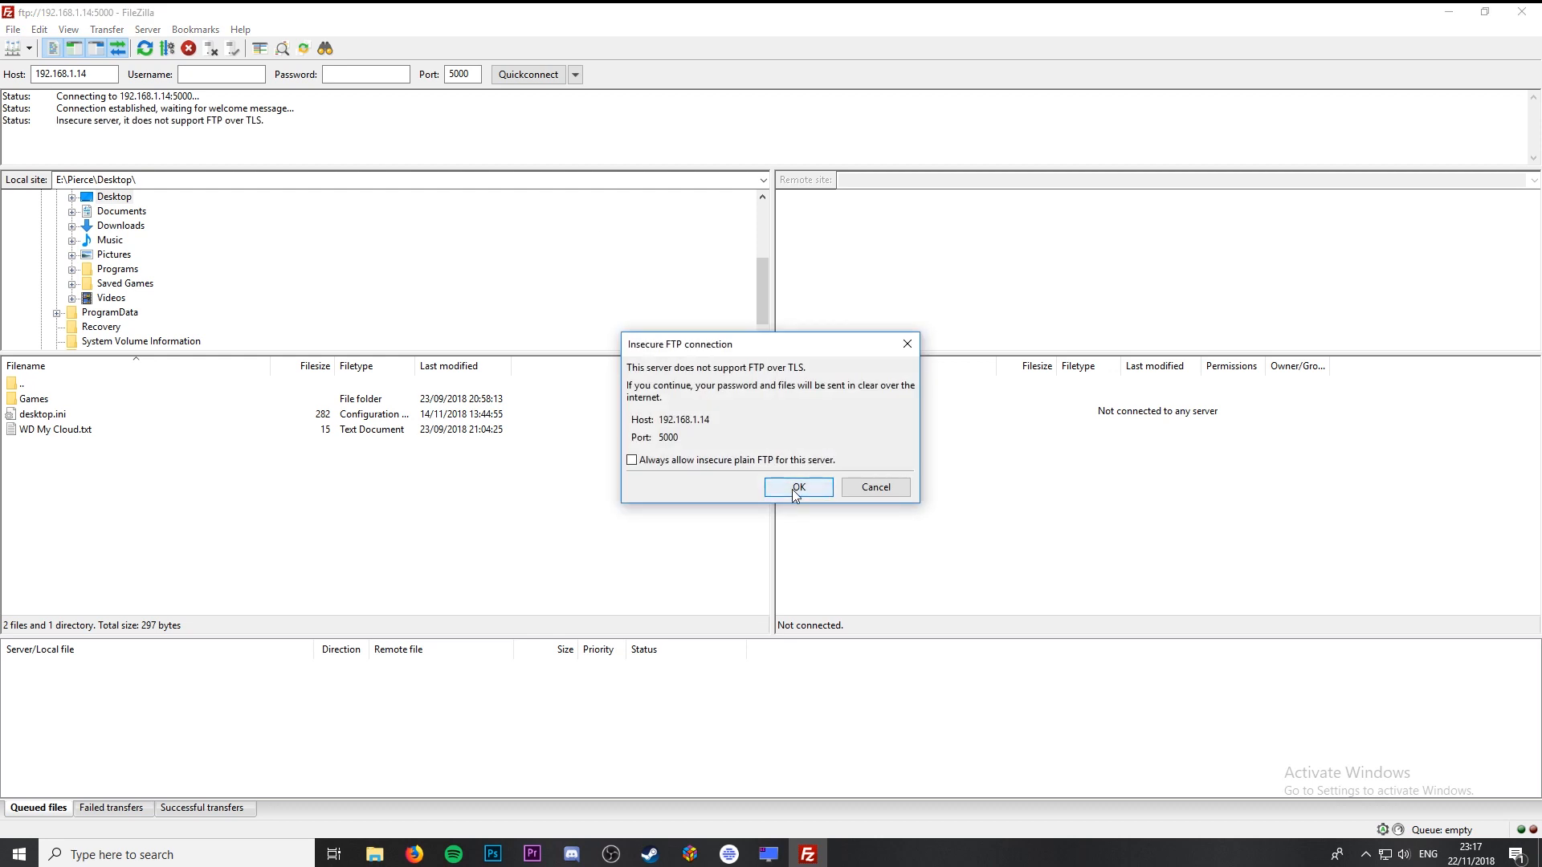
Accept the unencrypted connection and browse into gm9/out to select the .3ds dump.
left_click(797, 487)
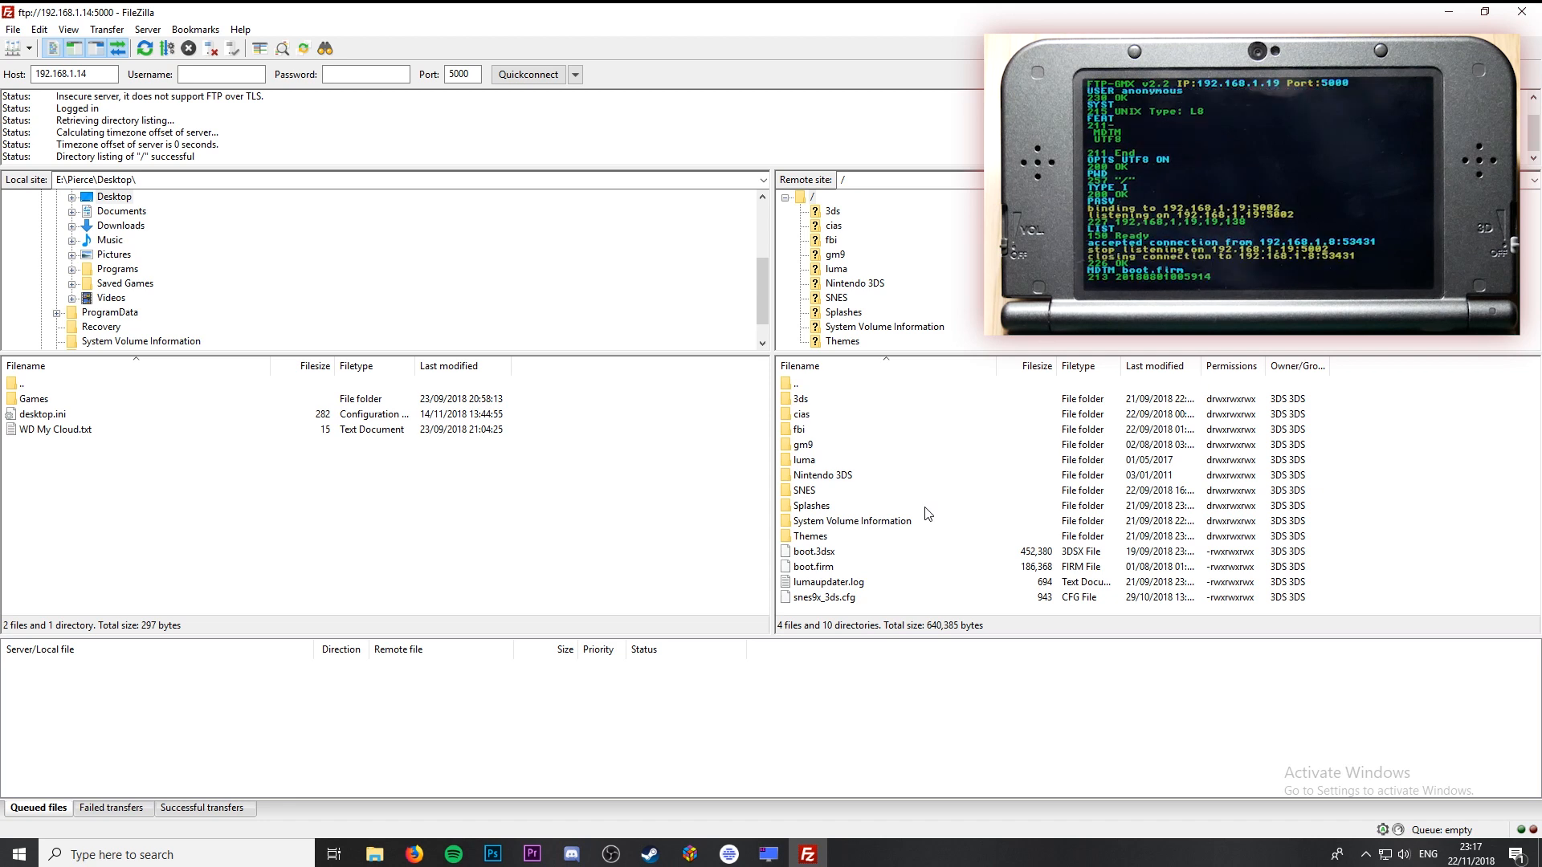
mouse_move(821, 457)
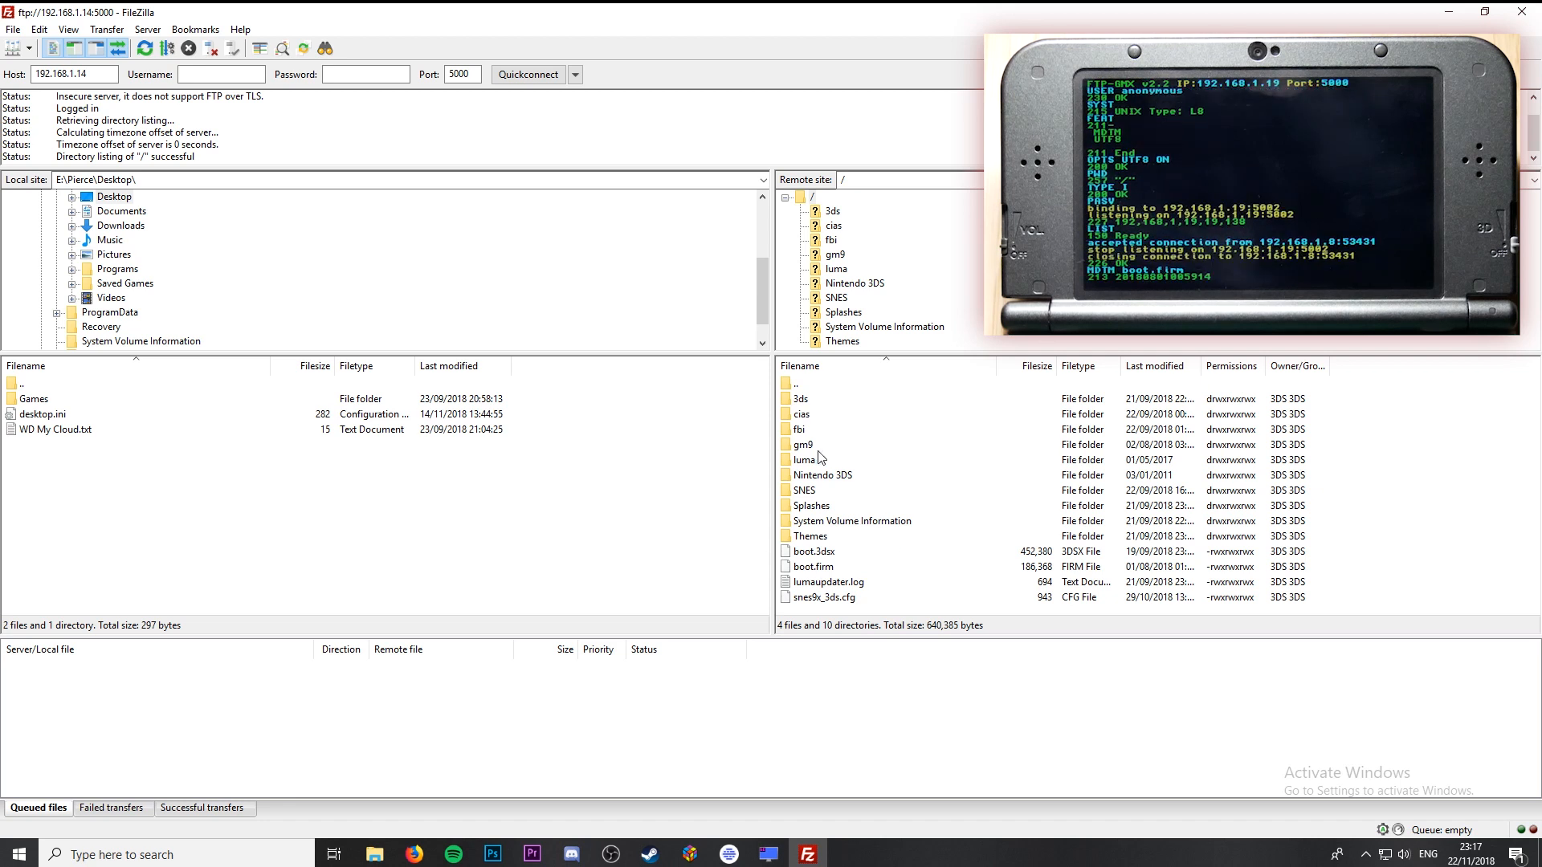
double_click(835, 444)
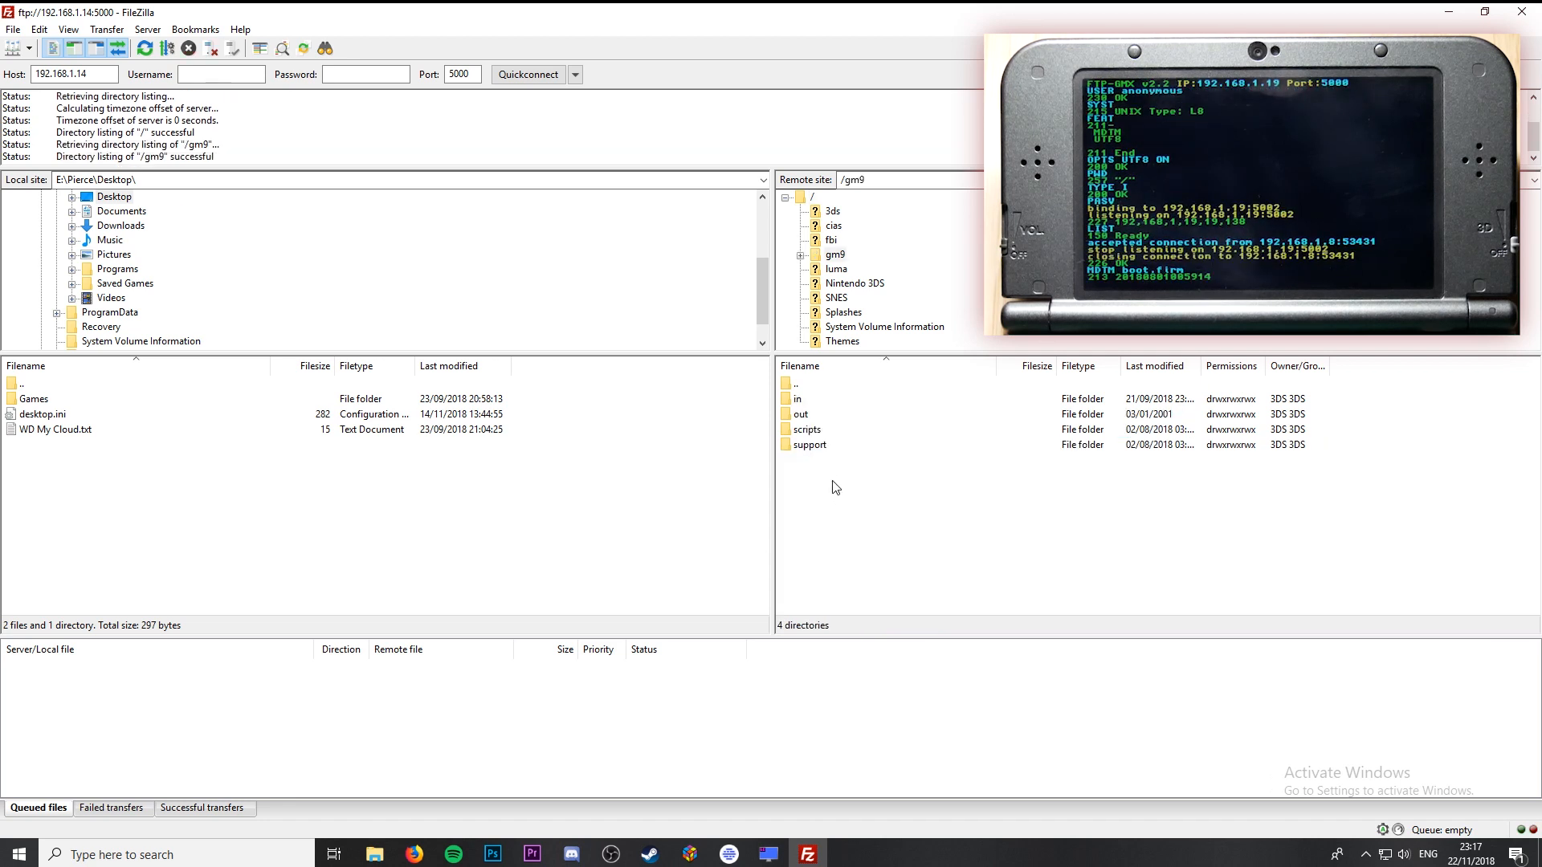
left_click(800, 413)
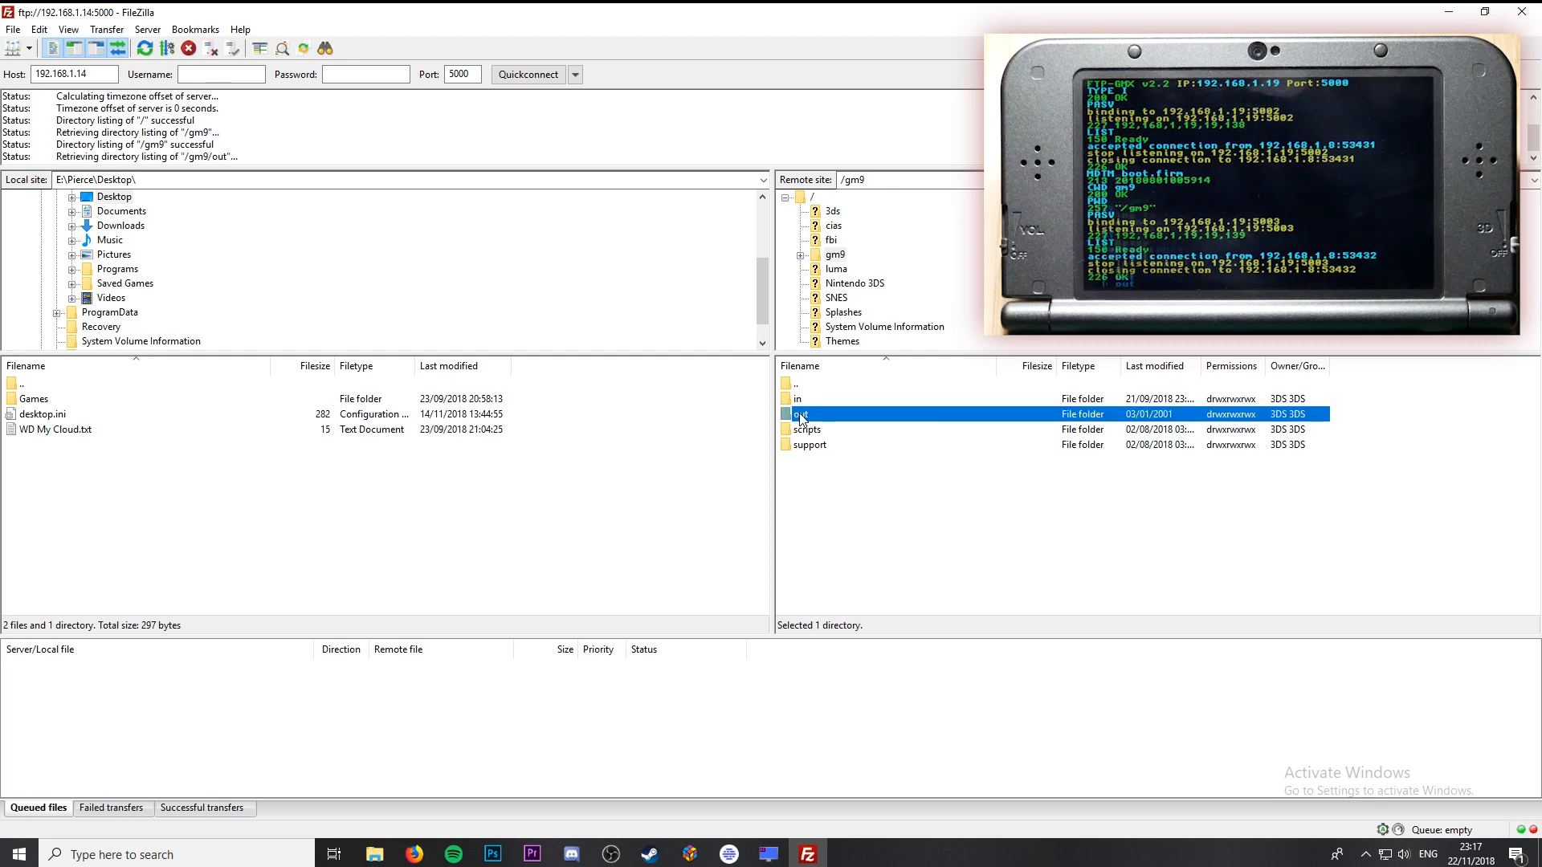
double_click(799, 412)
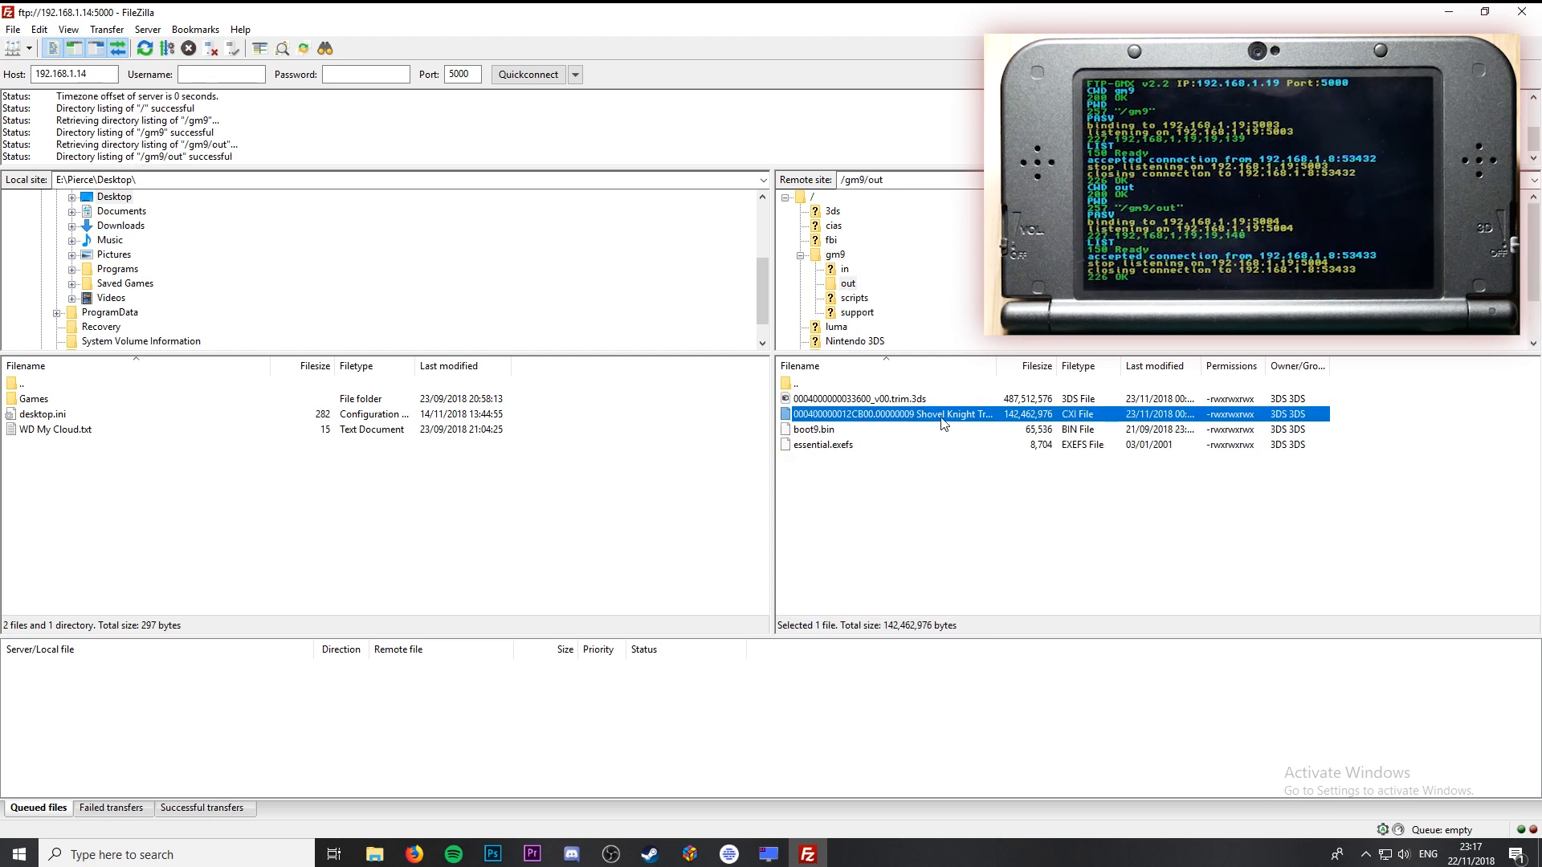
left_click(860, 399)
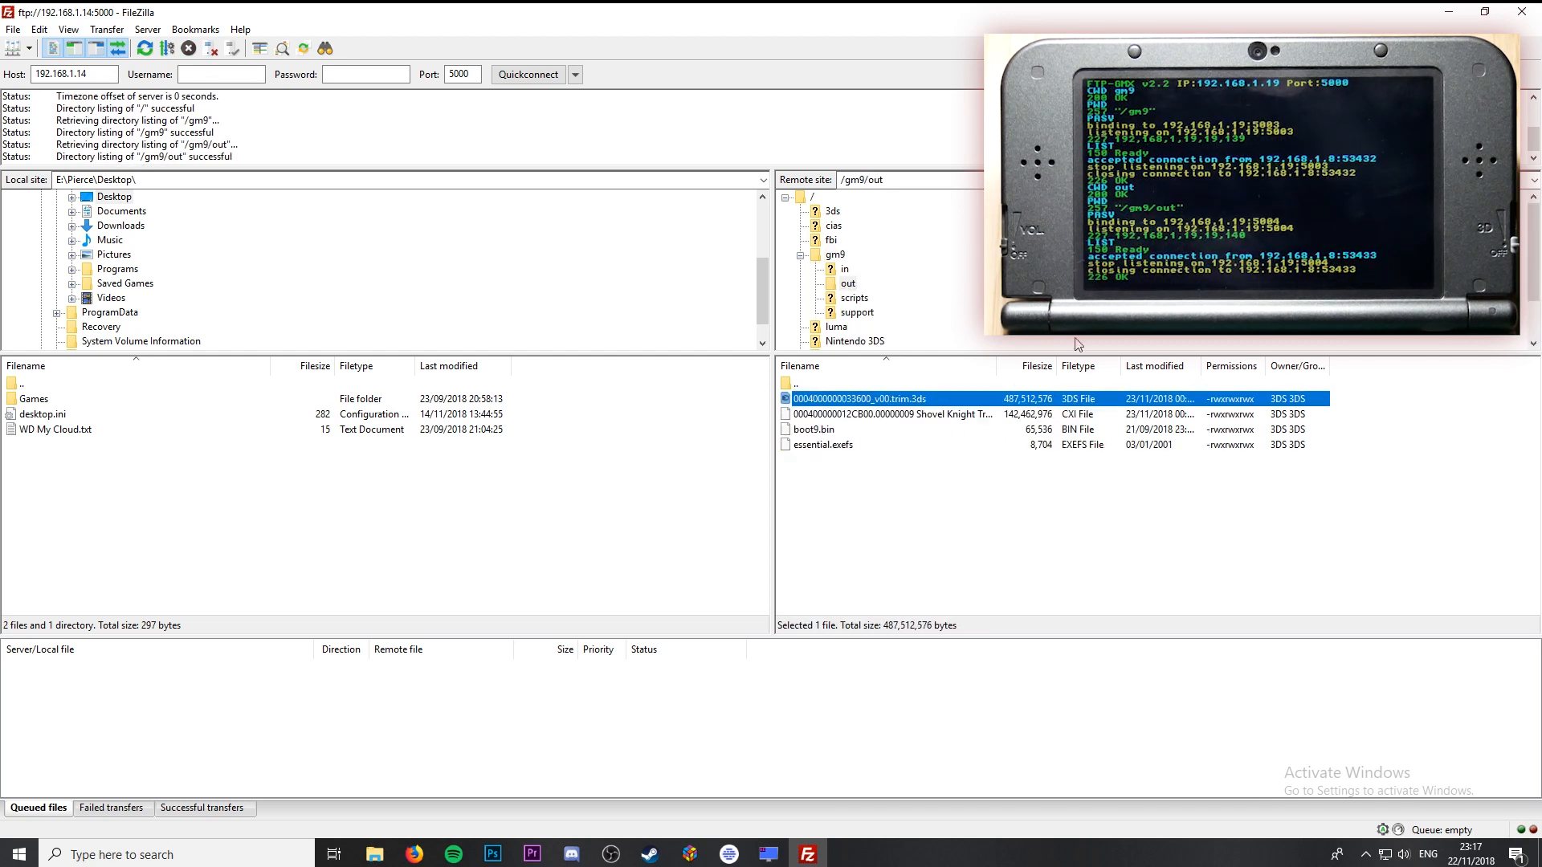
Add the Shovel Knight dump to the selection, download both, and dismiss the finished notice.
left_click(890, 414)
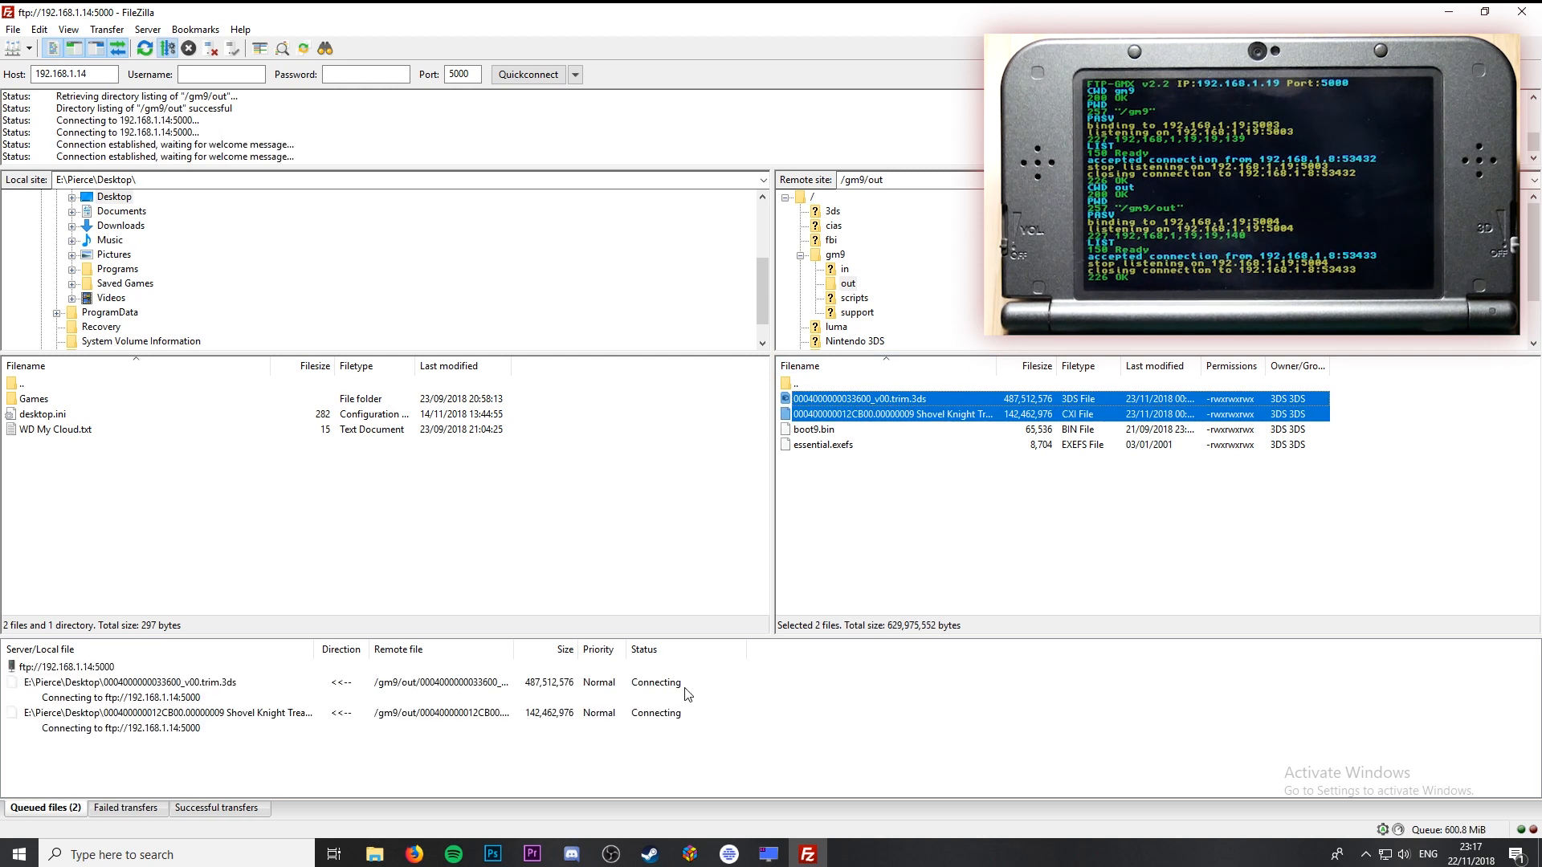
mouse_move(665, 696)
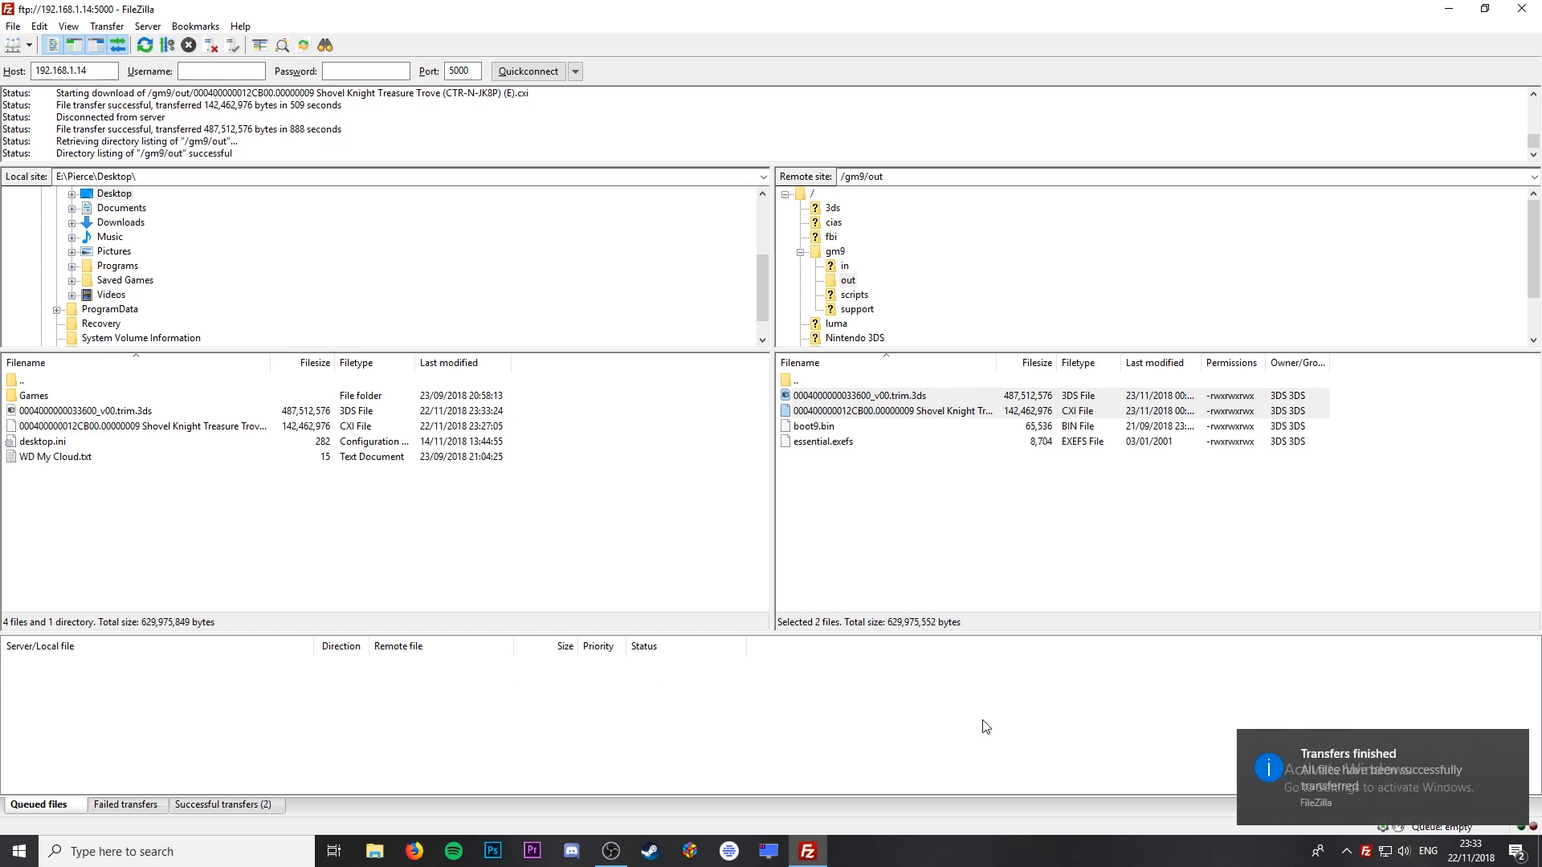
left_click(137, 426)
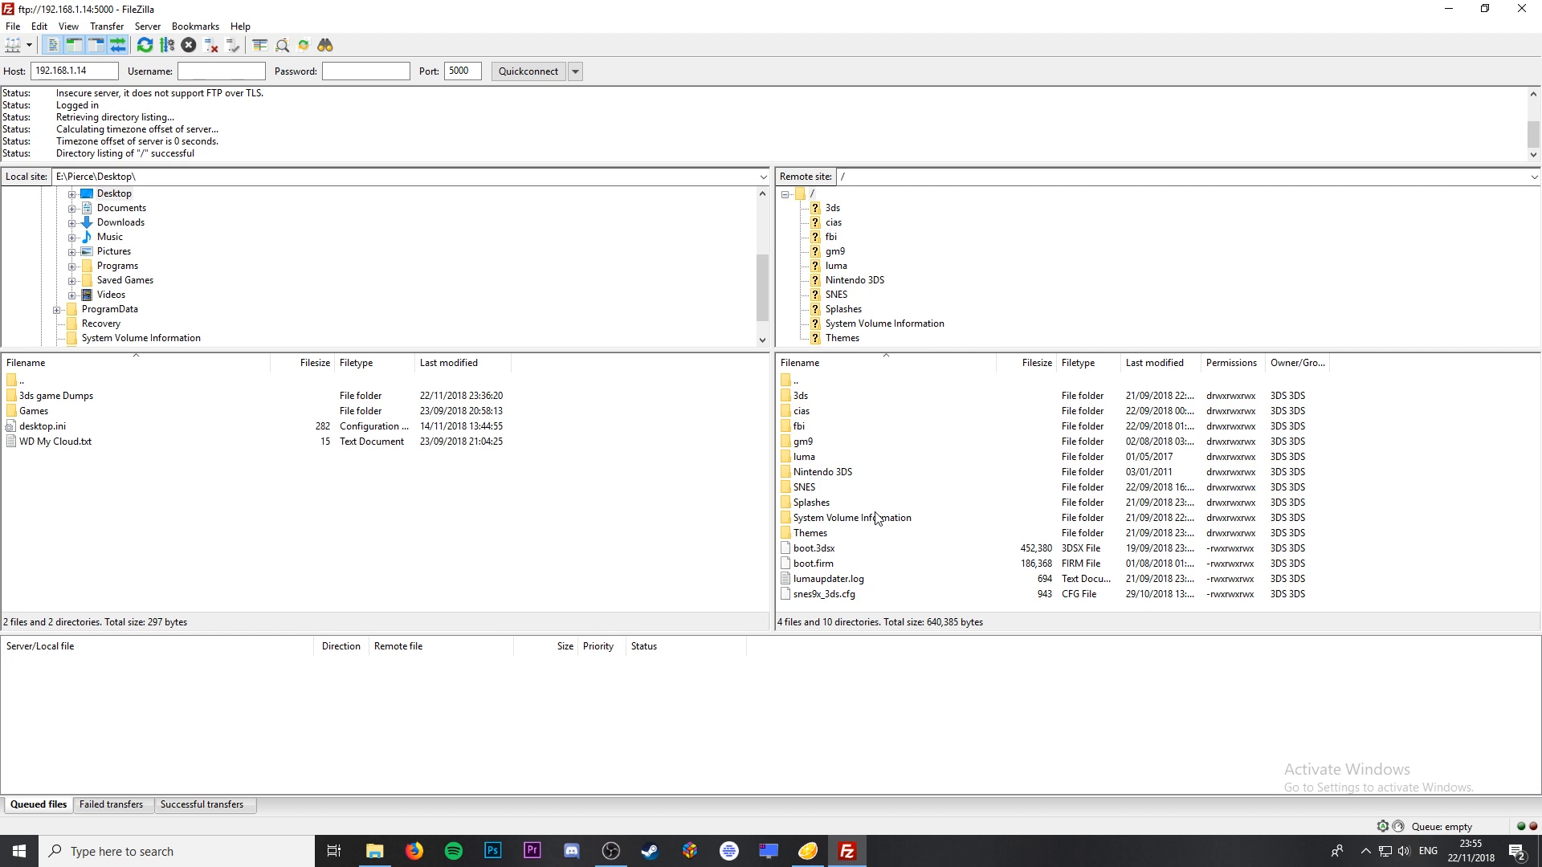
Open Checkpoint > saves > The Legend of Zelda save folder on the 3DS.
double_click(805, 395)
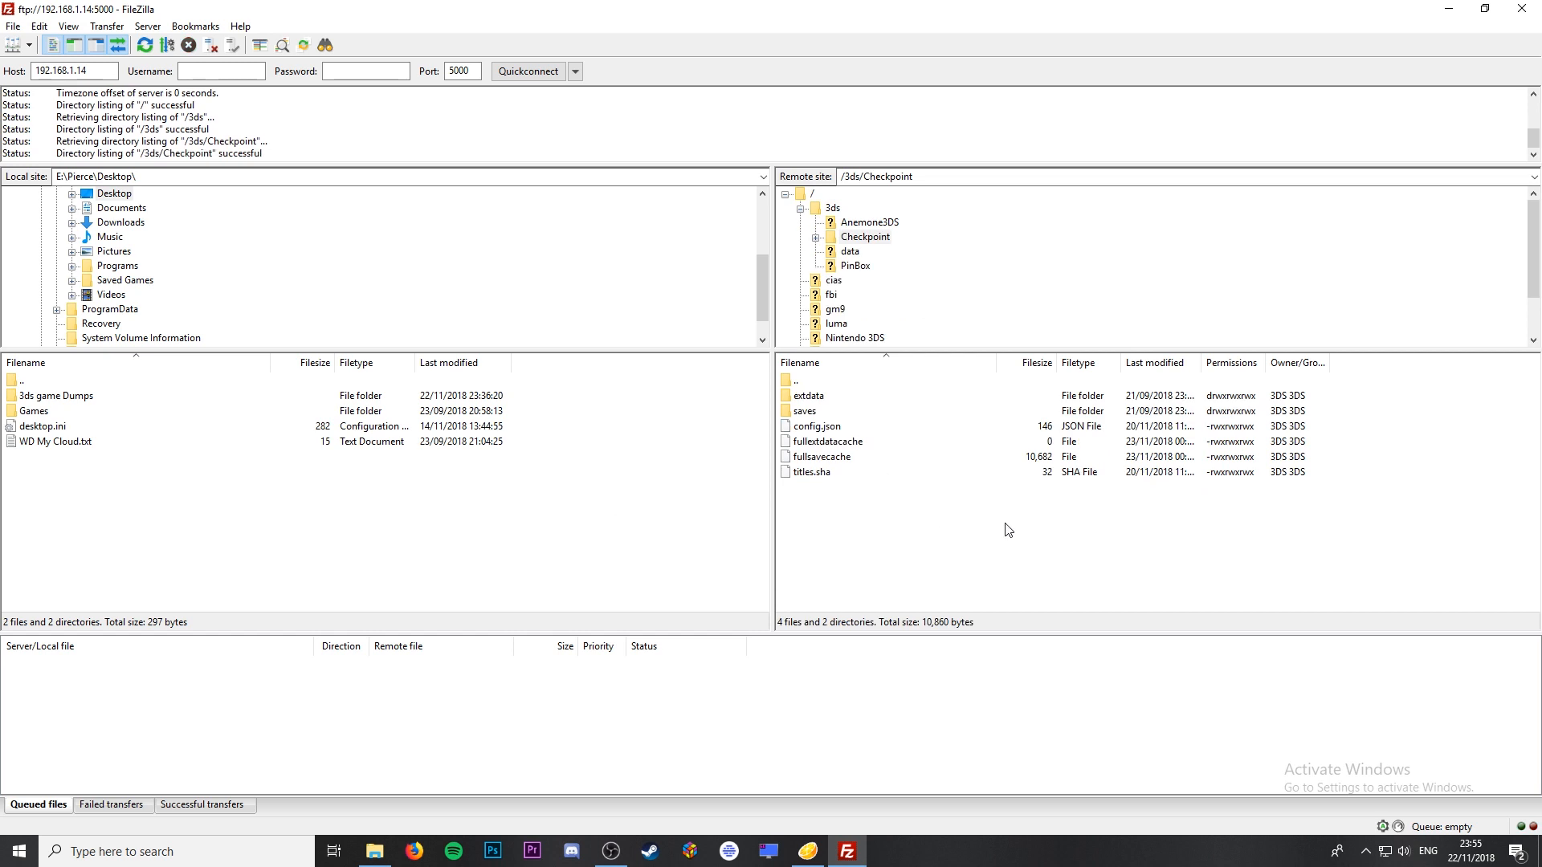
double_click(805, 410)
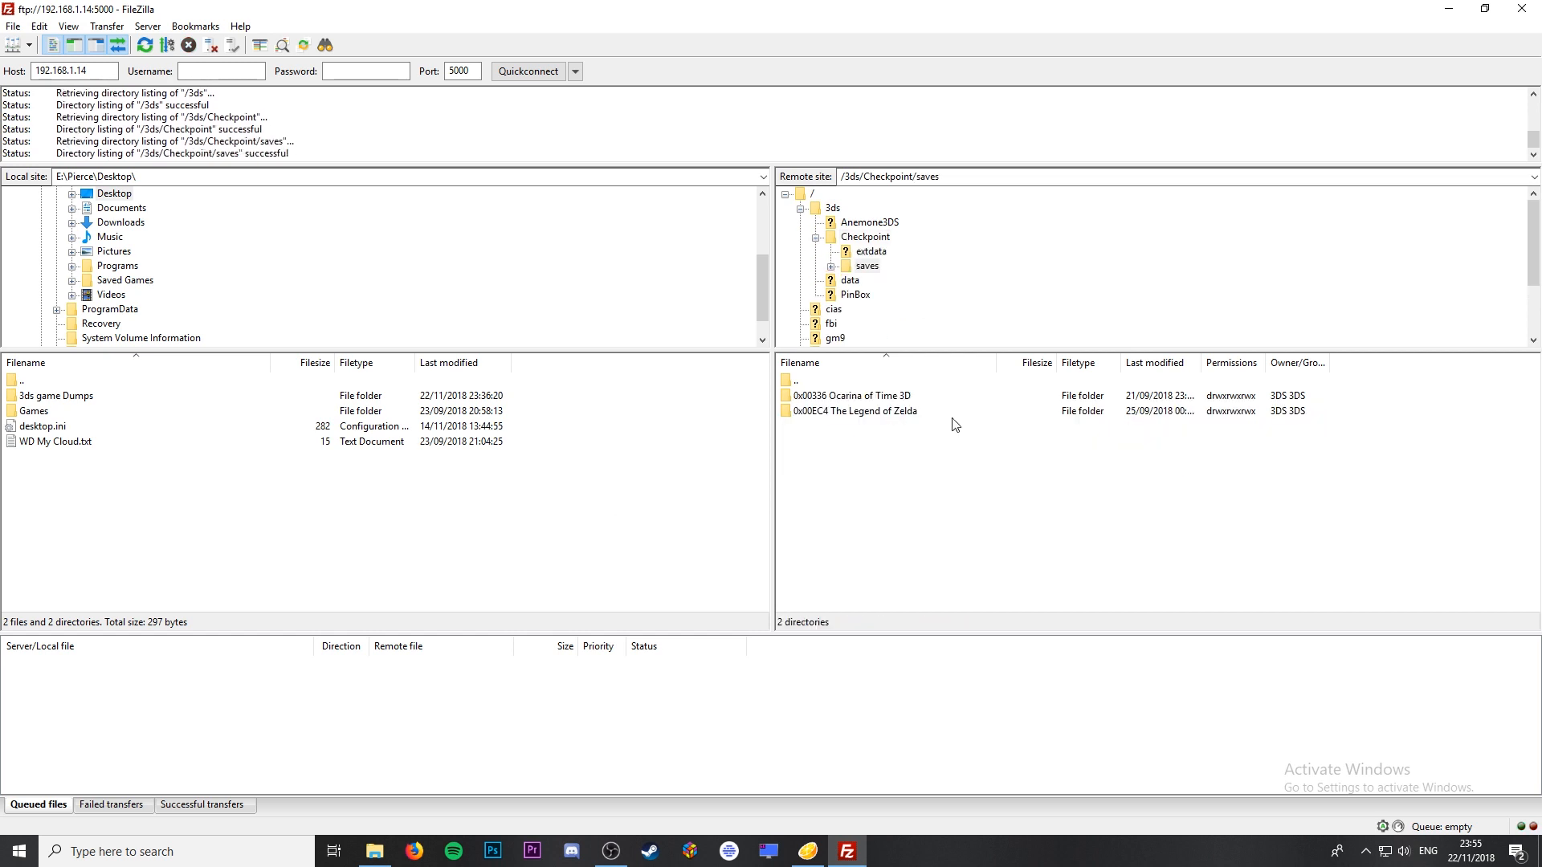
left_click(853, 410)
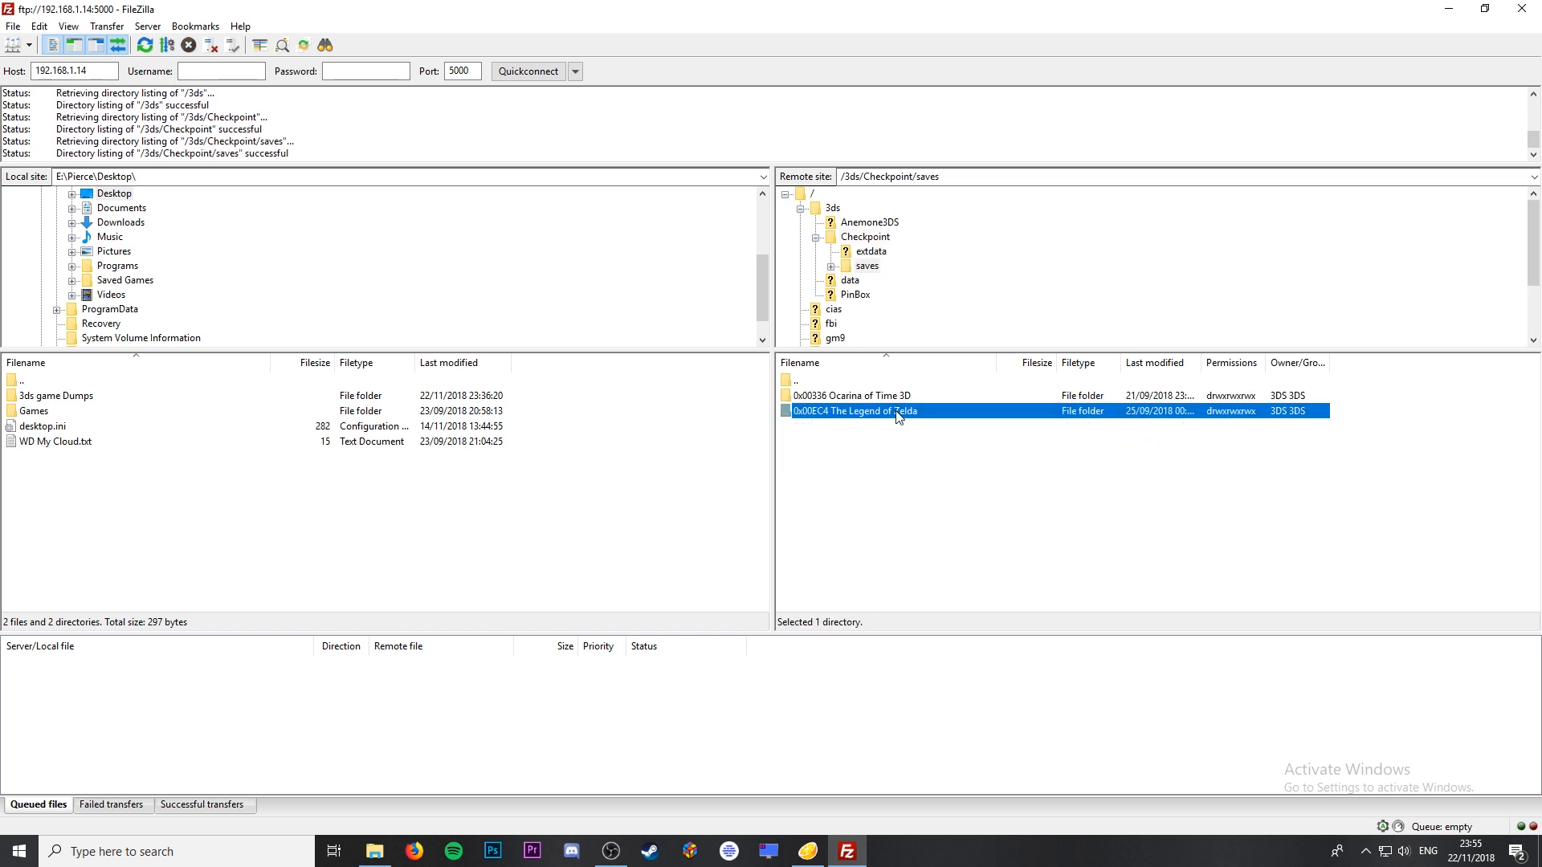
double_click(855, 411)
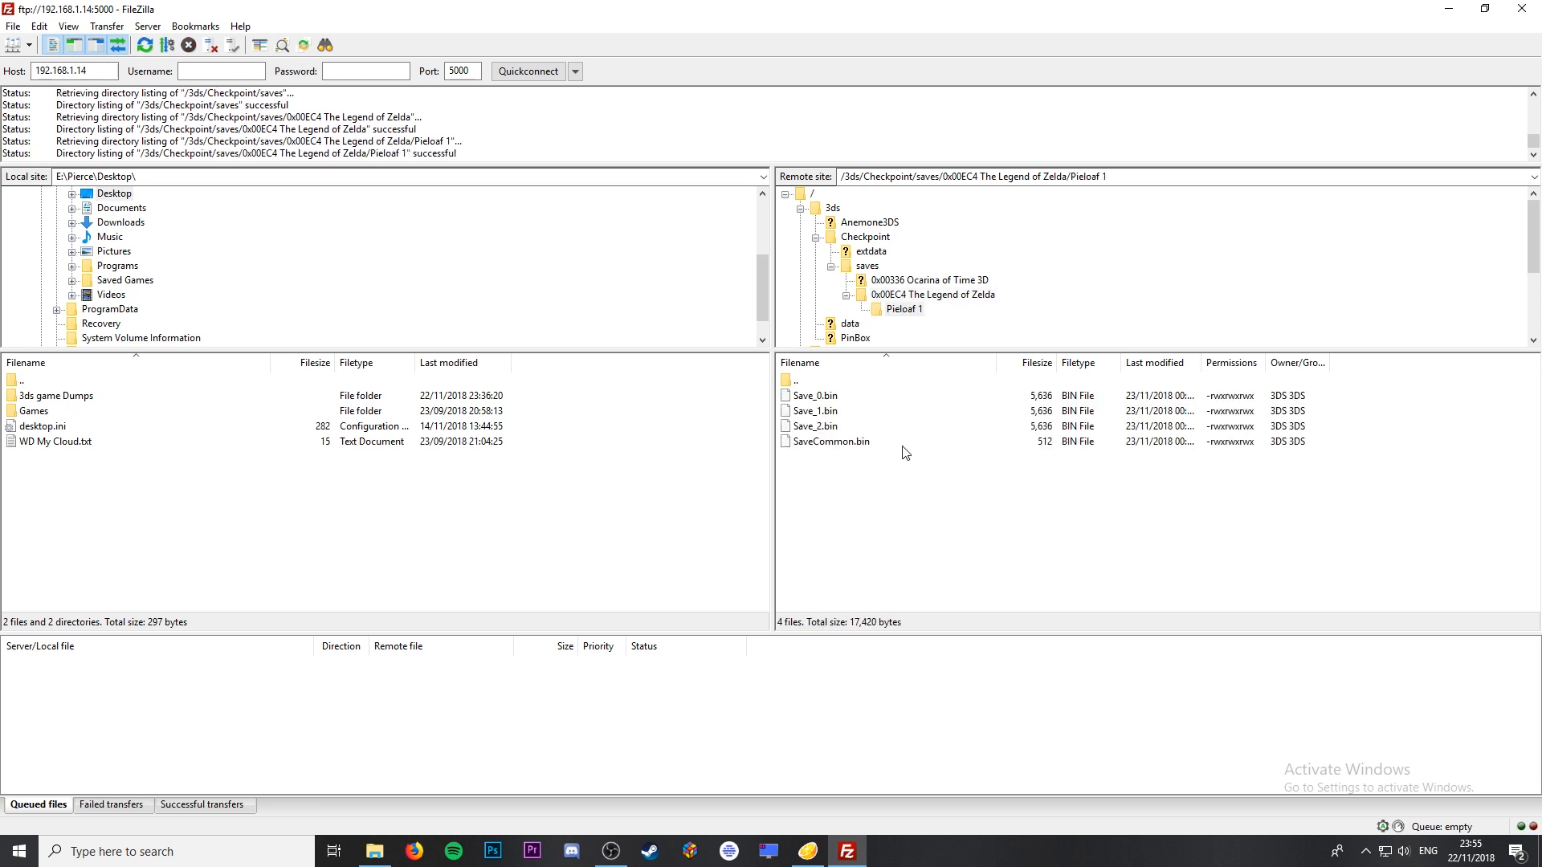